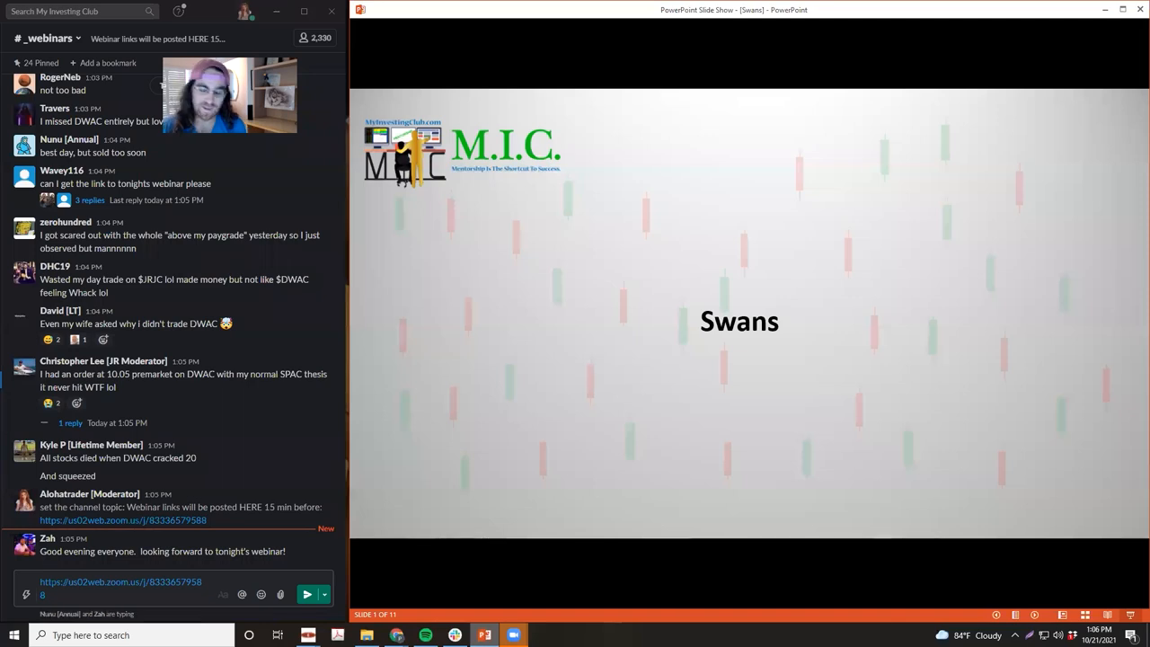
Advance the slide show from the Swans title slide through the agenda to Market Sentiment
{"action": "scroll", "scroll_direction": "down", "scroll_amount": 3}
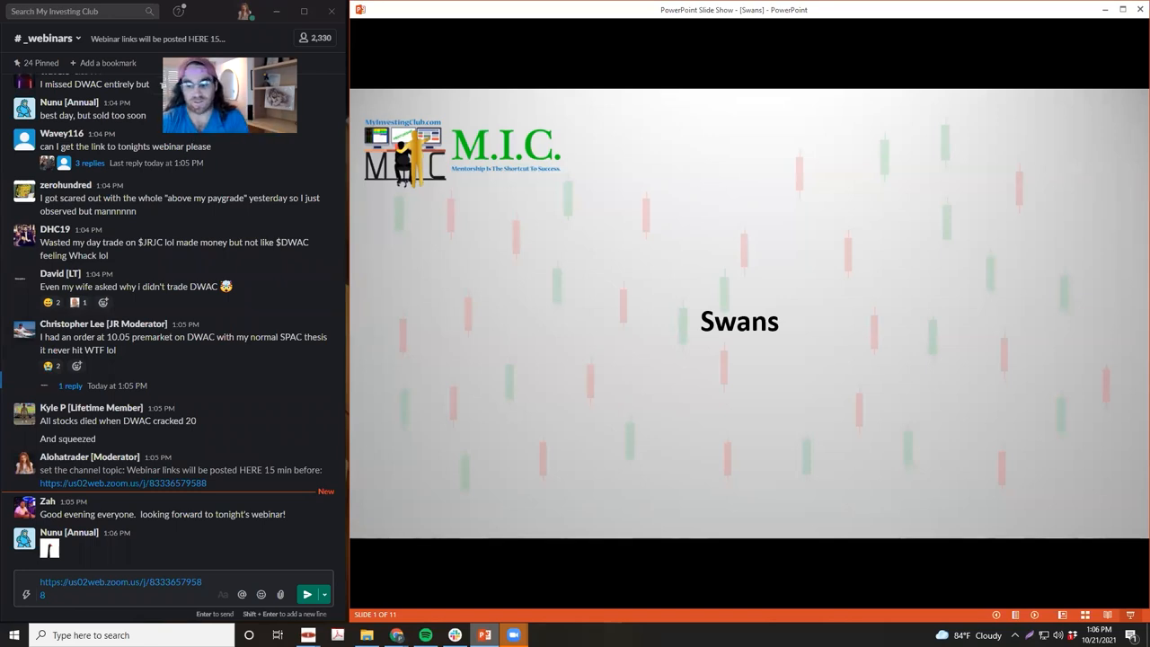
{"action": "key", "text": "right"}
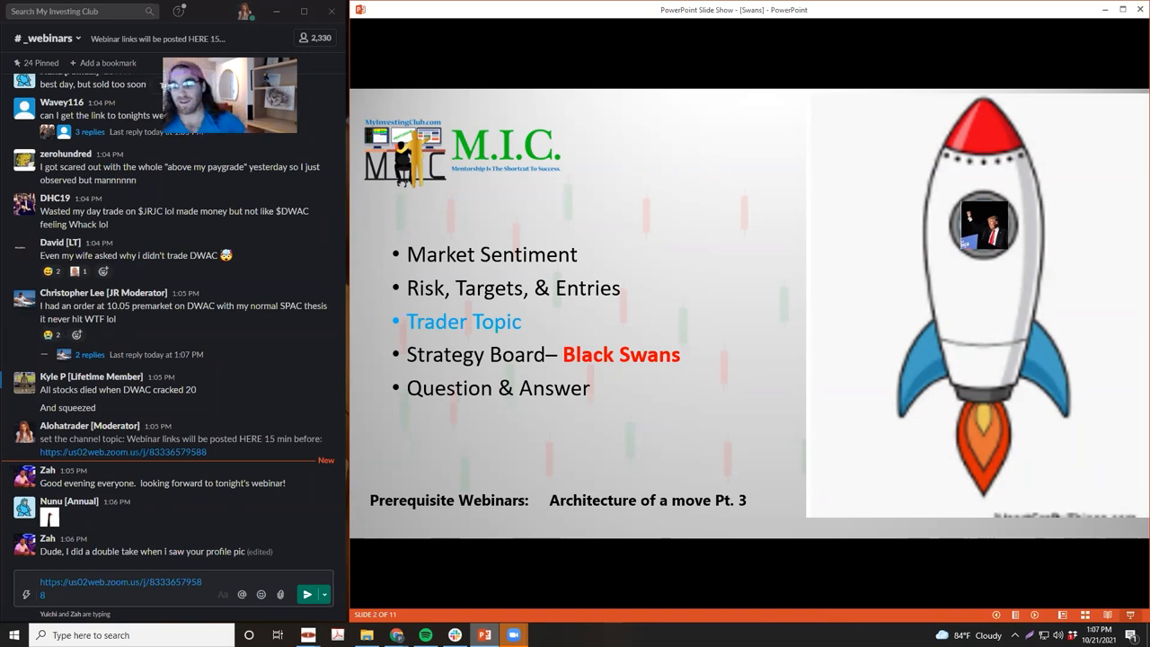
{"action": "scroll", "scroll_direction": "down", "scroll_amount": 3}
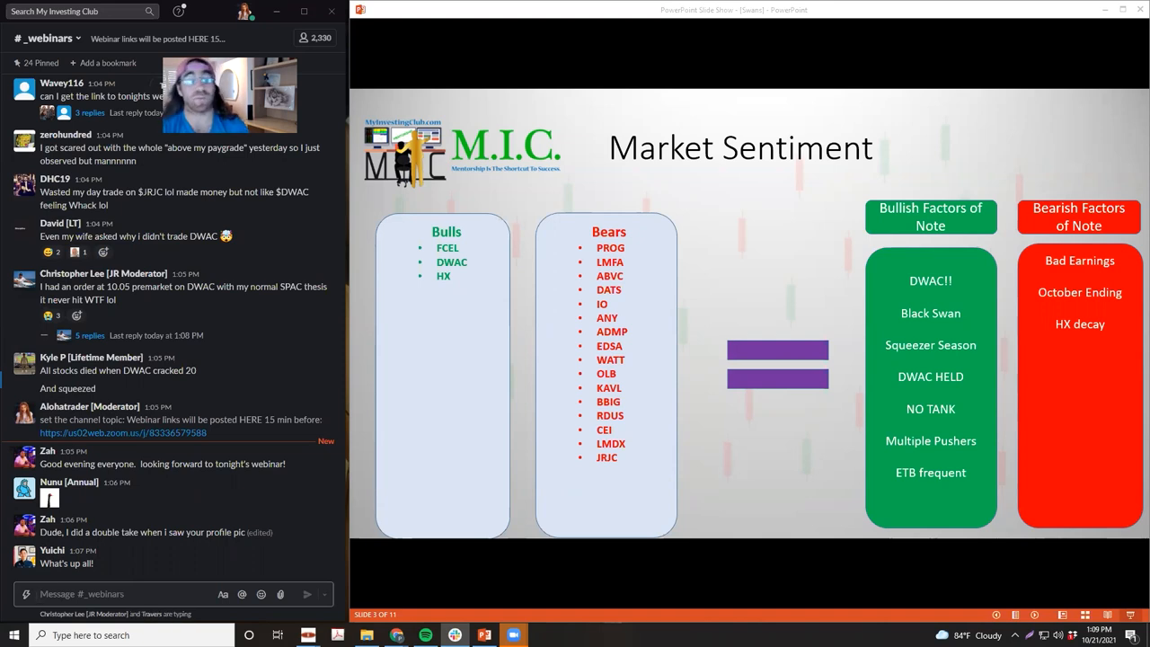
Advance past the Market Sentiment bulls/bears slide toward the DWAC charts
{"action": "scroll", "scroll_direction": "down", "scroll_amount": 3}
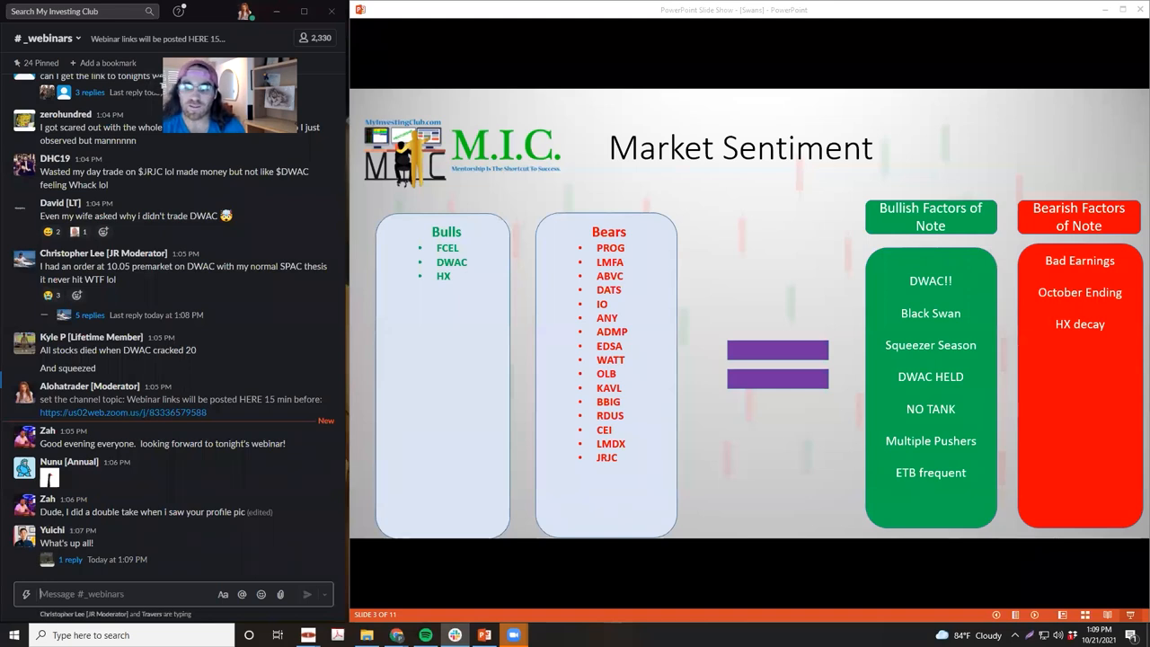
{"action": "scroll", "scroll_direction": "down", "scroll_amount": 3}
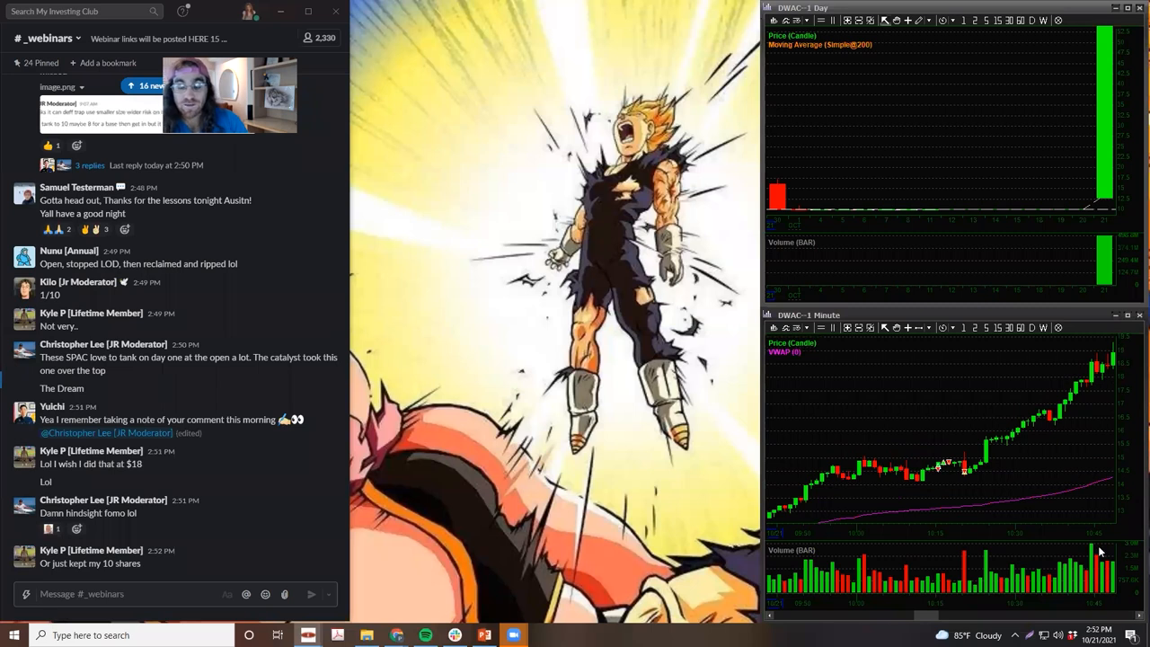
{"action": "mouse_move", "coordinate": [1049, 402]}
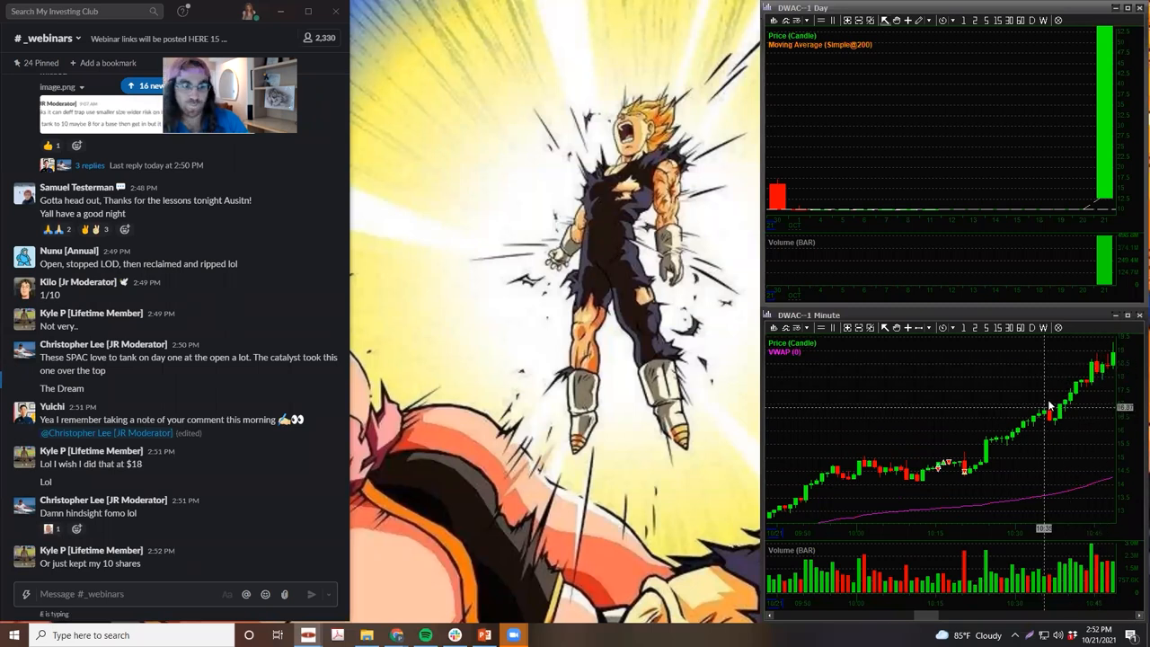
{"action": "mouse_move", "coordinate": [1099, 386]}
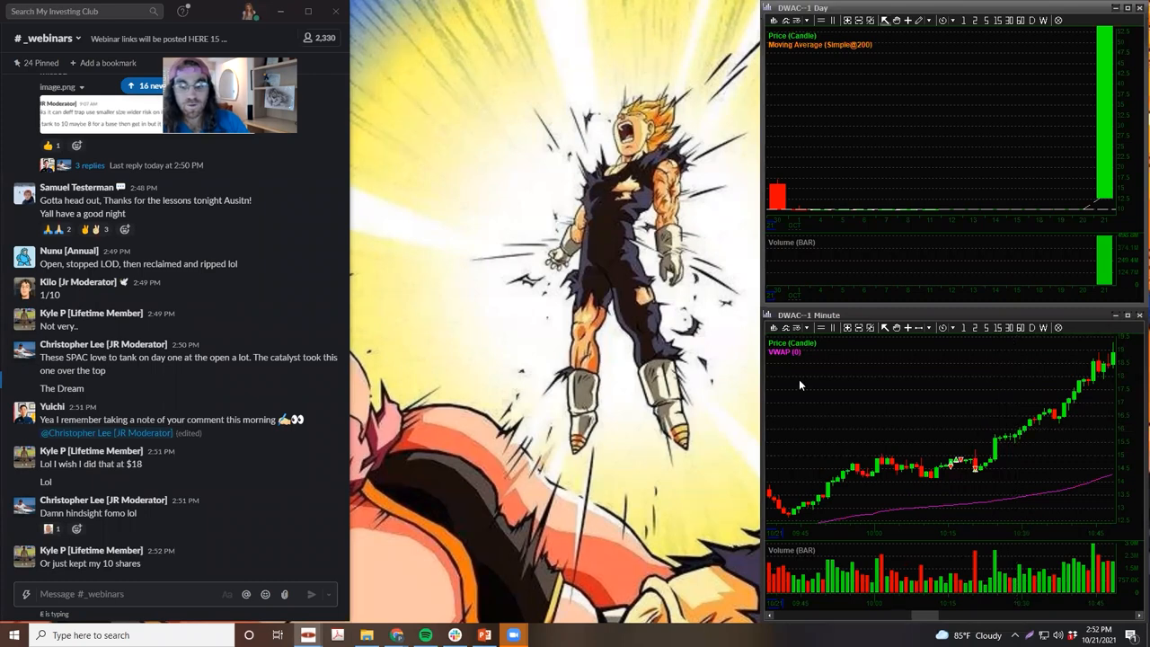
Zoom into the DWAC 1-minute chart around the intraday breakout spike
{"action": "left_click_drag", "start_coordinate": [895, 410], "coordinate": [1016, 530]}
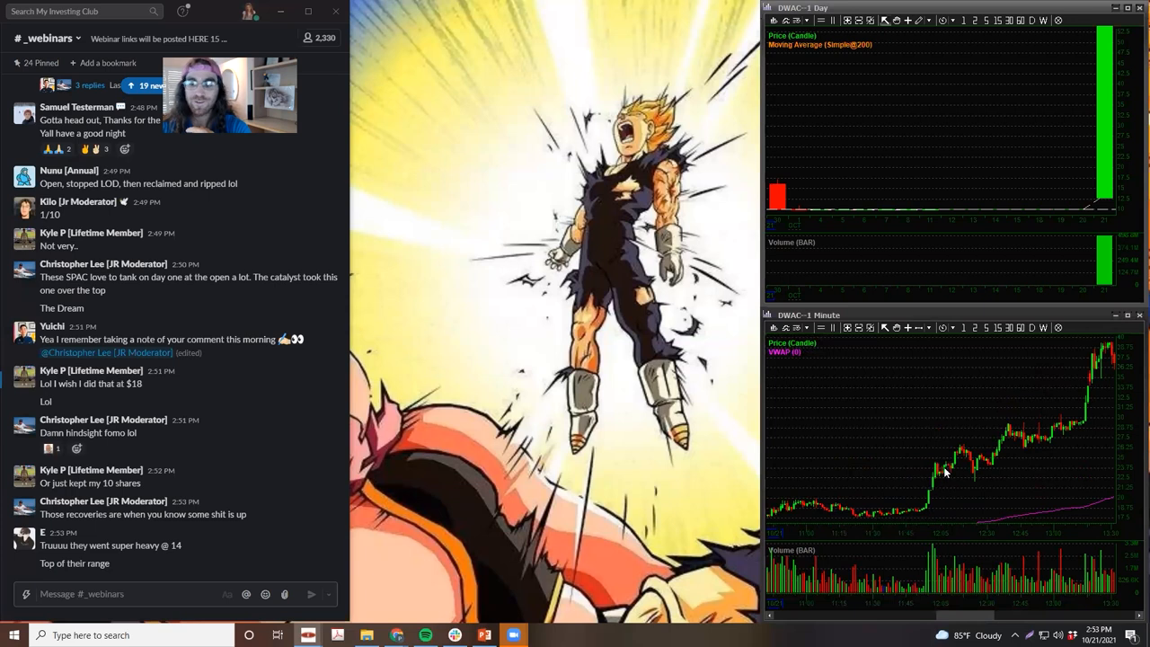
{"action": "mouse_move", "coordinate": [934, 510]}
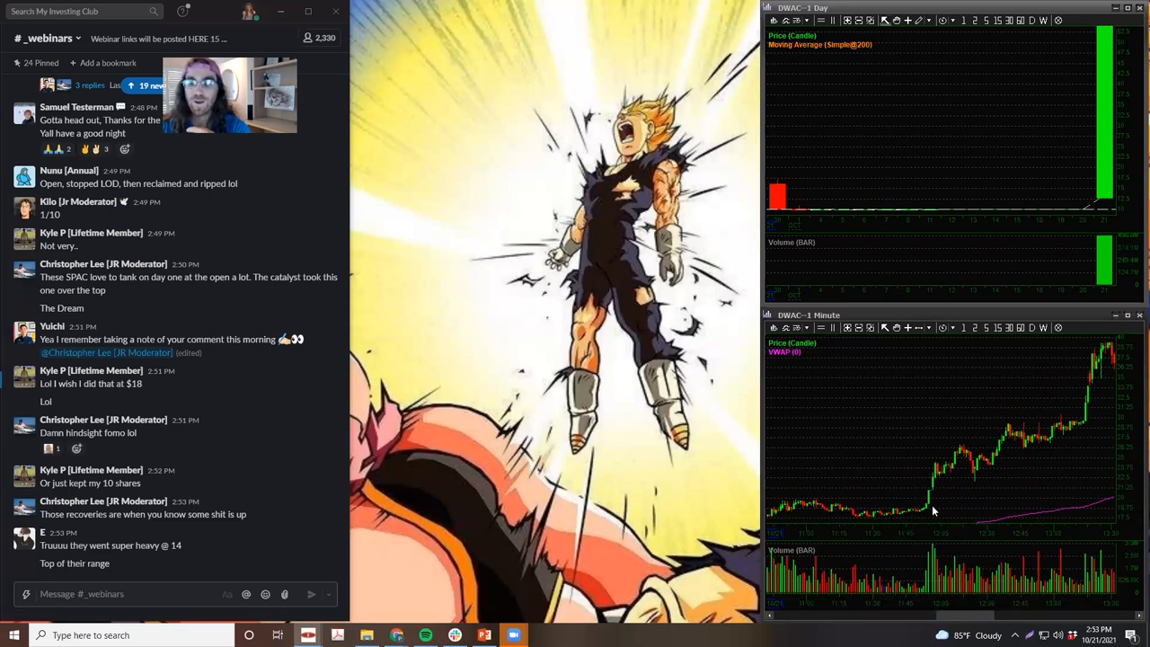
{"action": "mouse_move", "coordinate": [938, 488]}
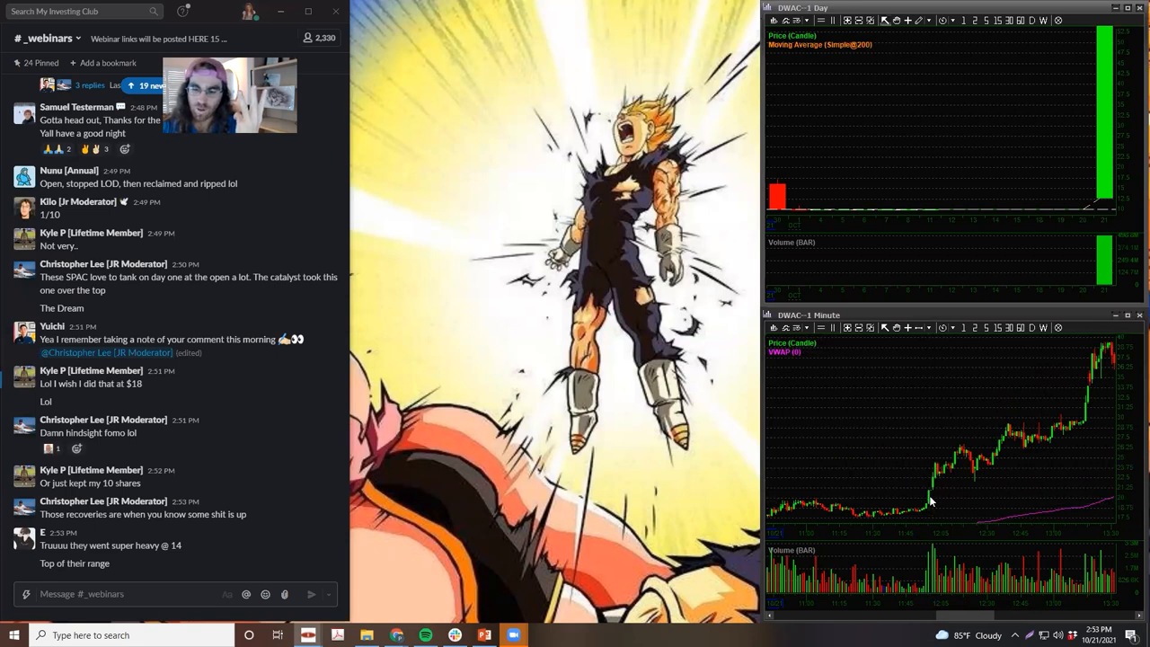
{"action": "mouse_move", "coordinate": [943, 478]}
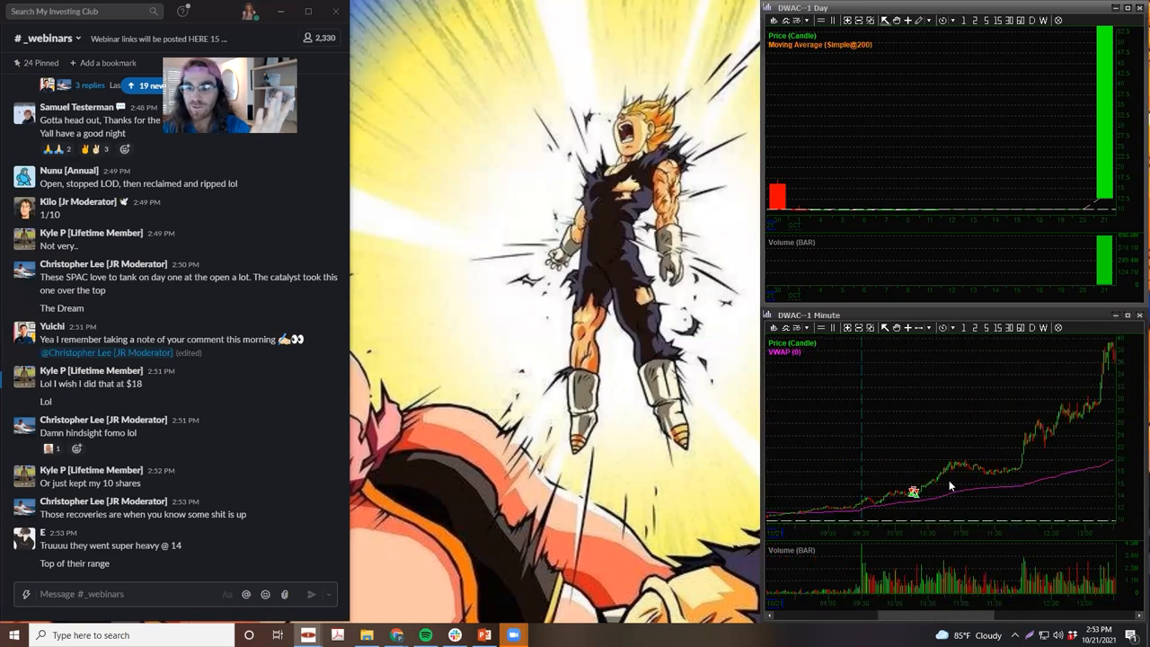
{"action": "mouse_move", "coordinate": [938, 496]}
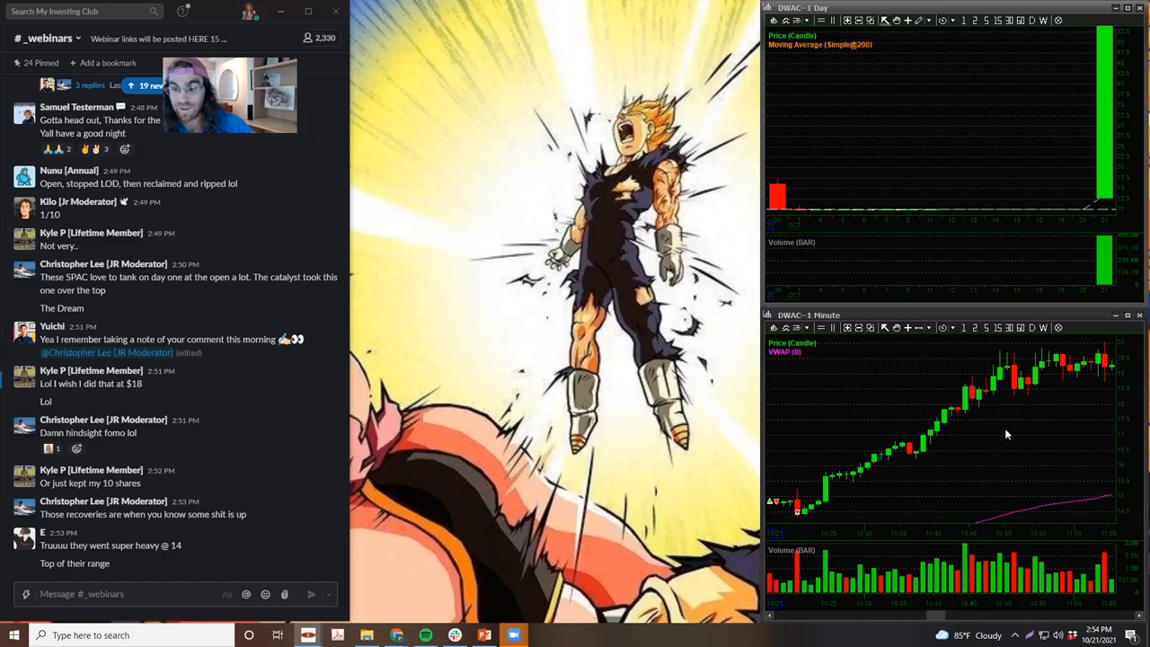
{"action": "mouse_move", "coordinate": [1078, 622]}
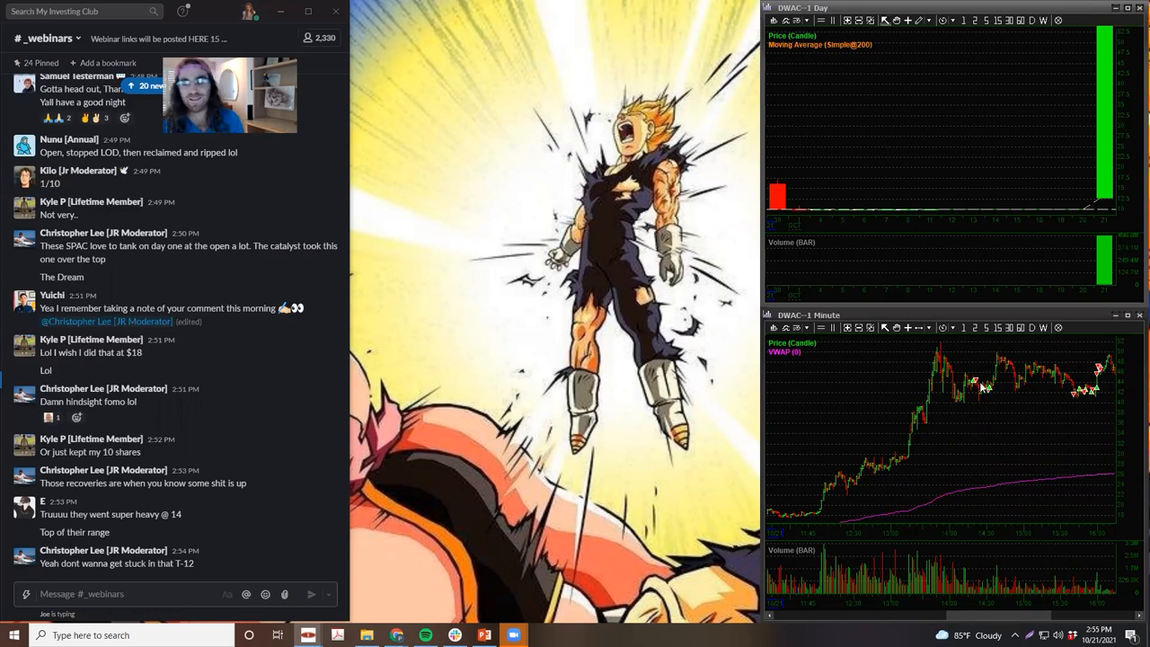
{"action": "mouse_move", "coordinate": [1038, 410]}
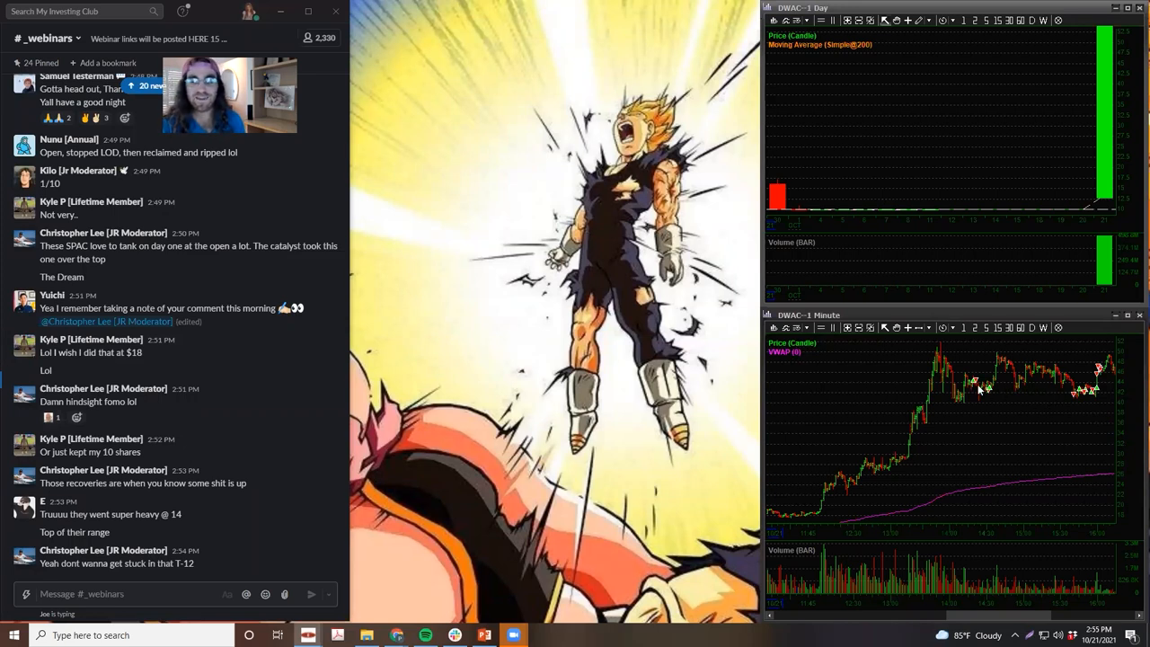
{"action": "mouse_move", "coordinate": [989, 397]}
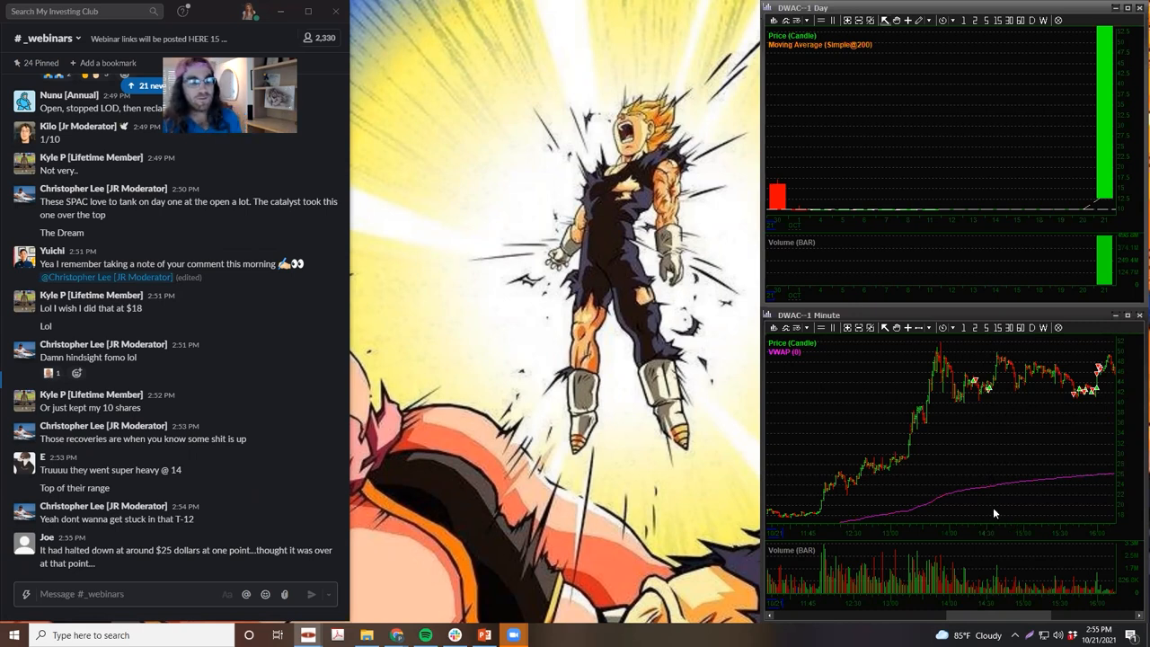
{"action": "mouse_move", "coordinate": [1078, 428]}
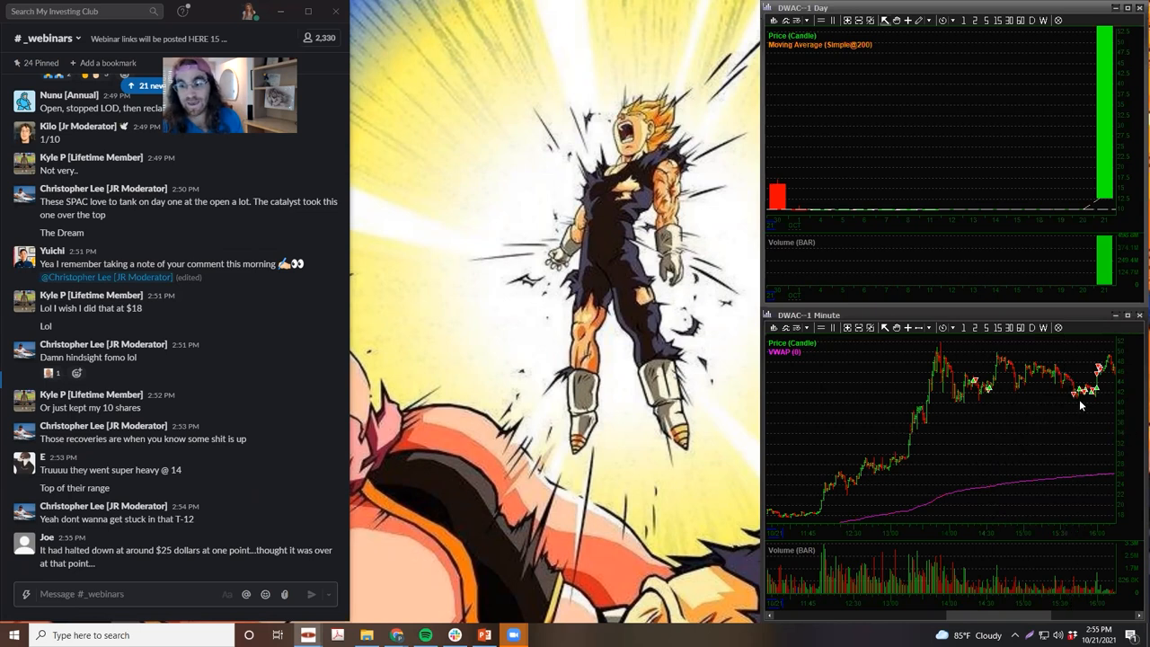
{"action": "mouse_move", "coordinate": [1089, 404]}
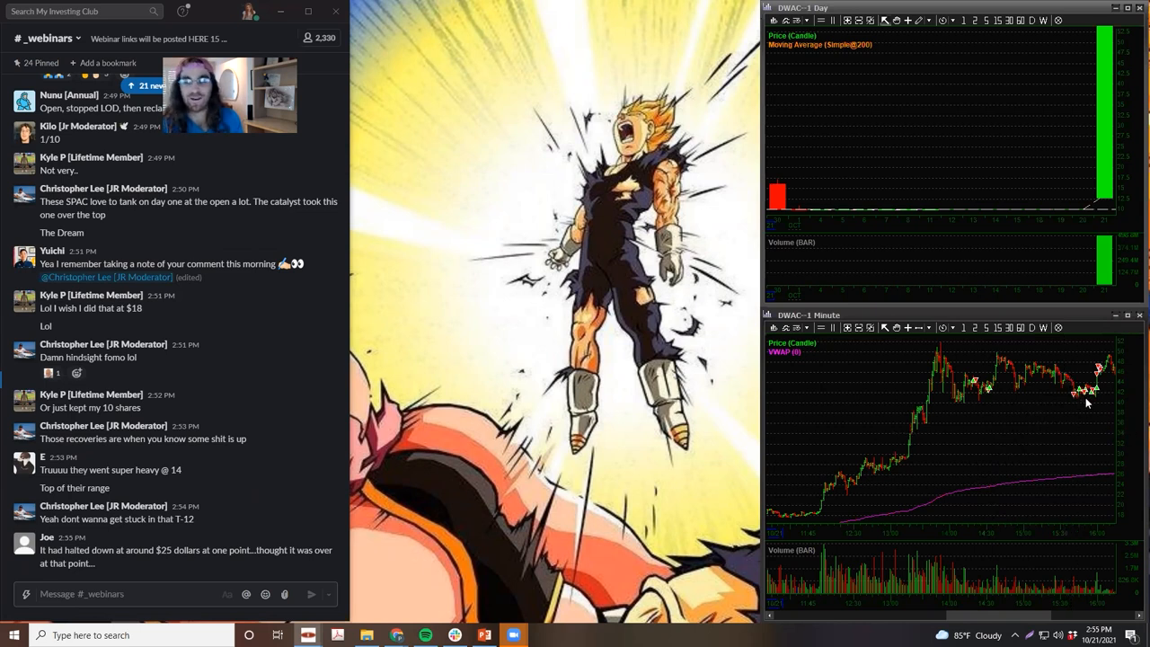
{"action": "mouse_move", "coordinate": [1114, 367]}
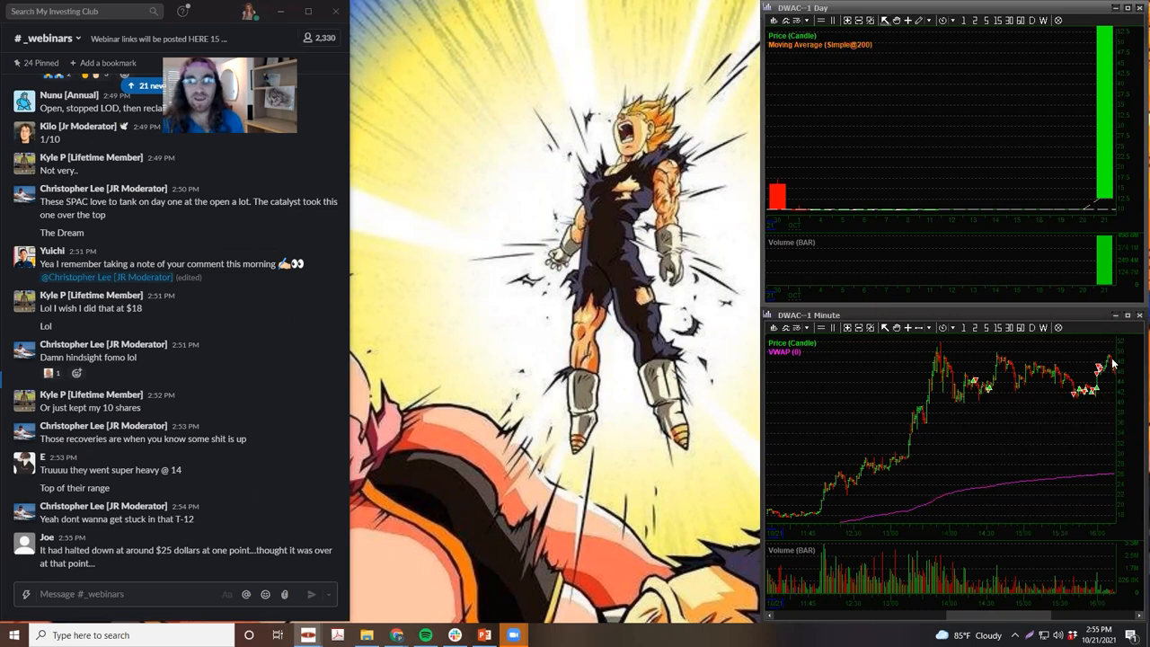
{"action": "mouse_move", "coordinate": [988, 327]}
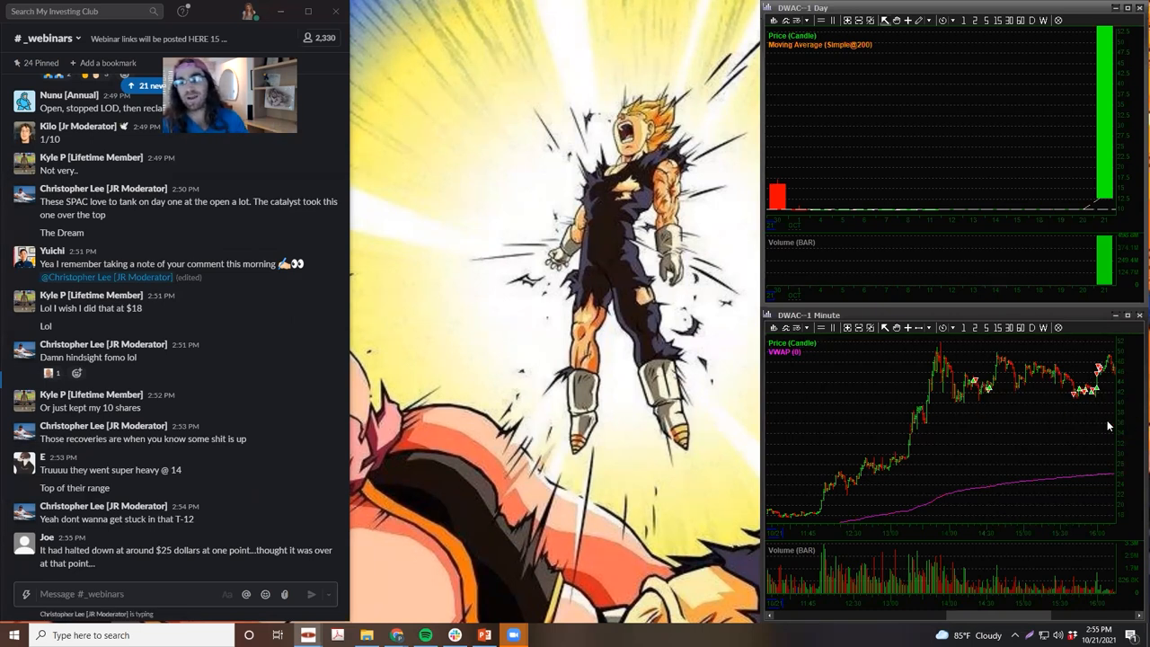
{"action": "mouse_move", "coordinate": [942, 356]}
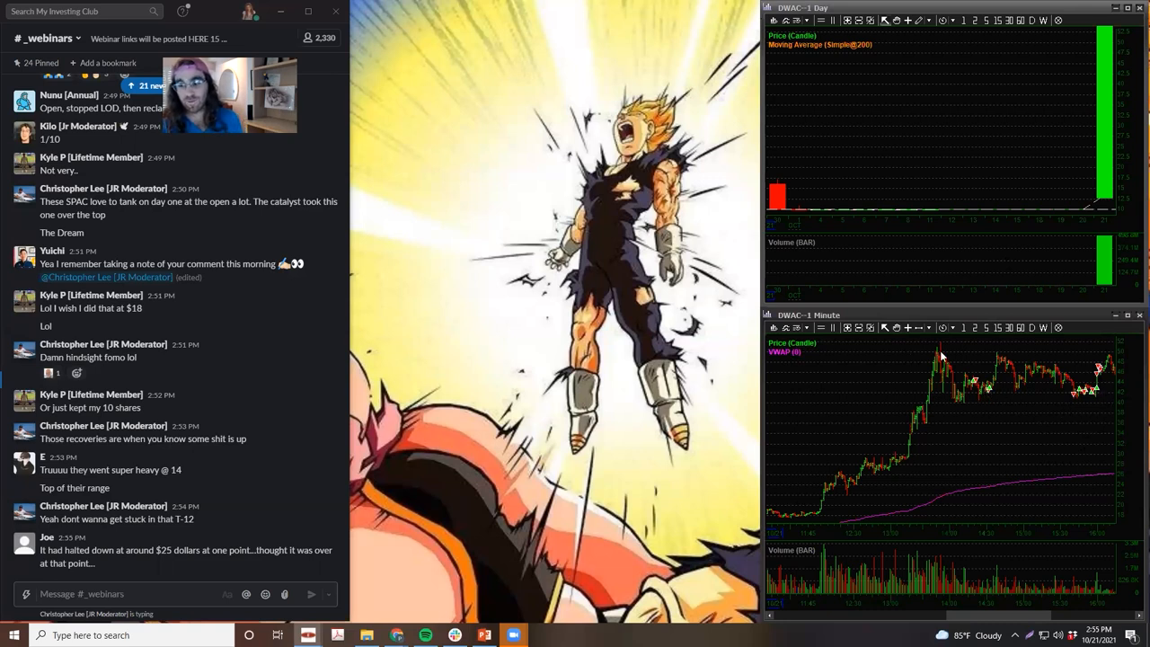